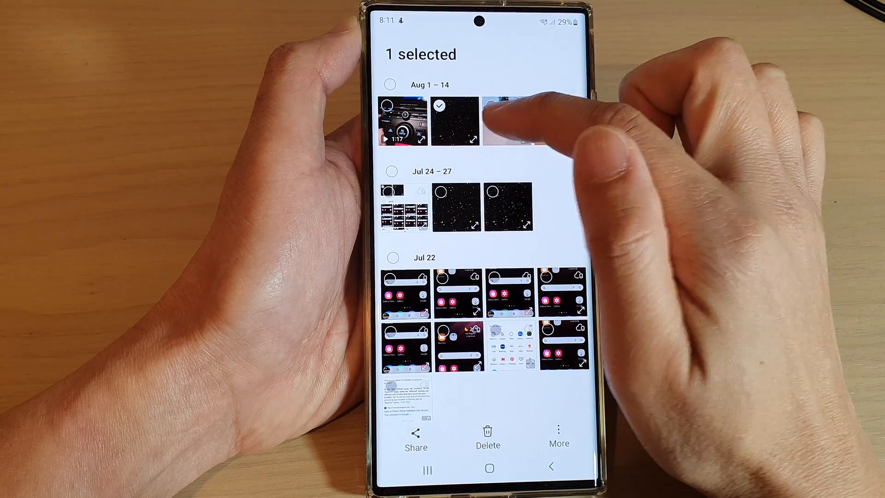
# Tick the Jul 22 date group alongside the August photo, reaching ten selected items
pyautogui.click(541, 123)
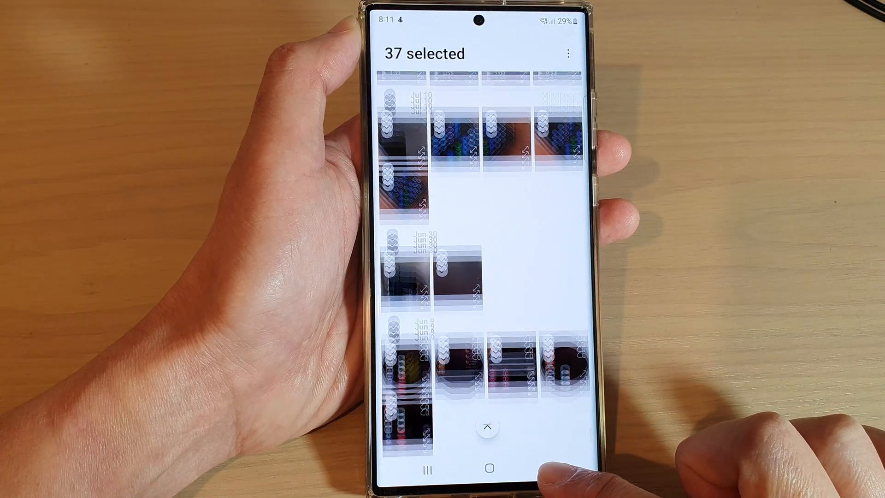
pyautogui.scroll(-3)
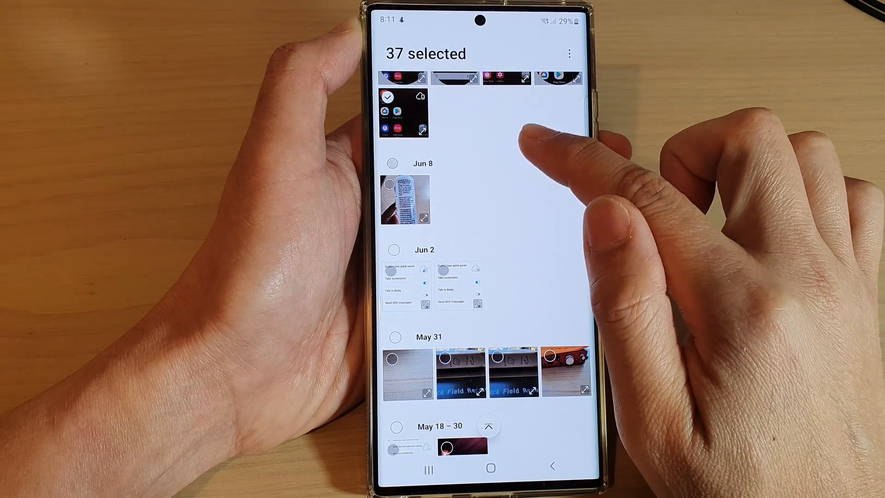
pyautogui.scroll(3)
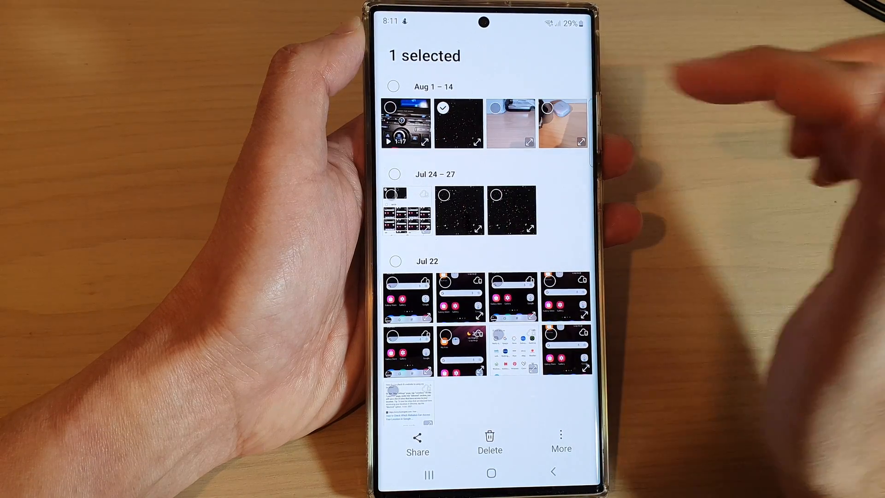
pyautogui.scroll(3)
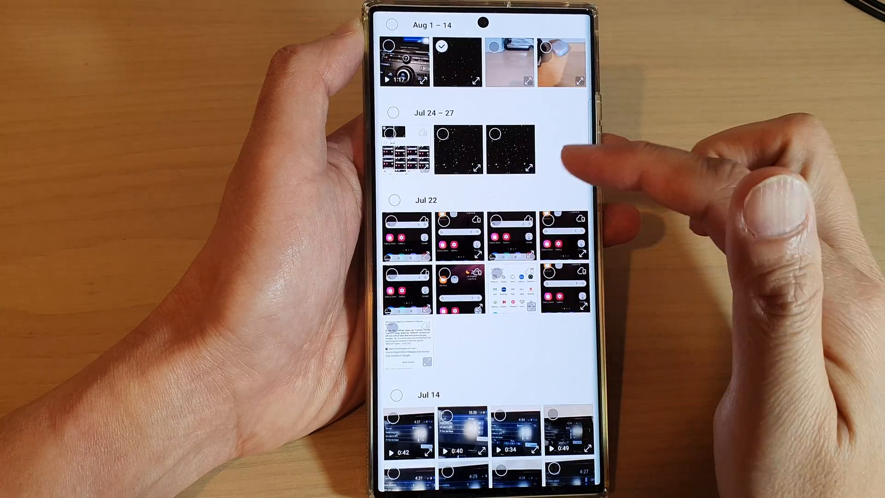
pyautogui.click(395, 199)
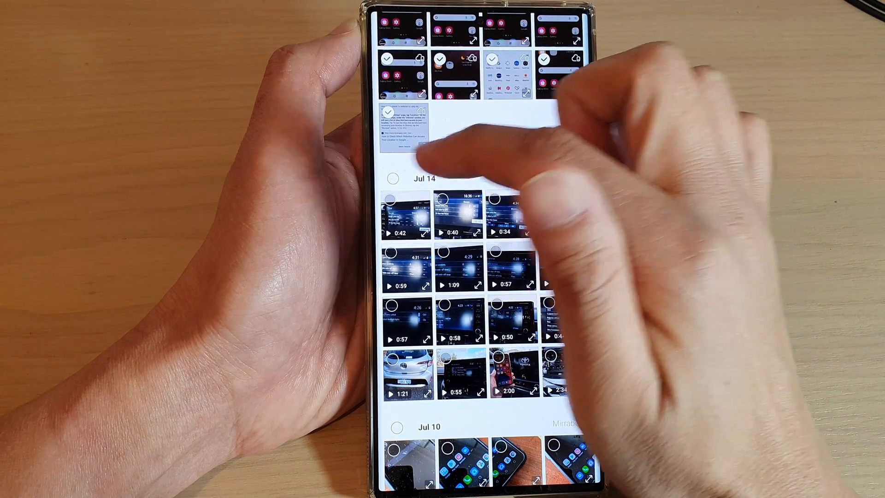
pyautogui.click(396, 179)
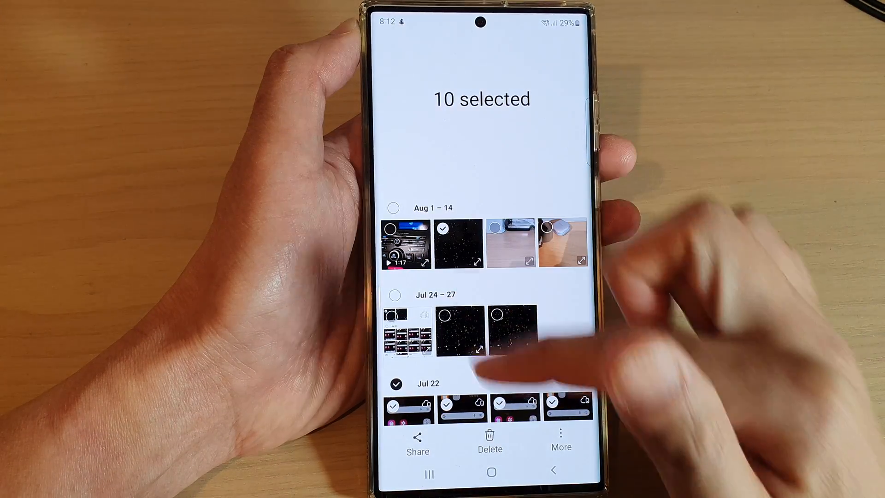
# Clear the old selection and use Select all to start picking the two Jul 24–27 photos
pyautogui.click(553, 477)
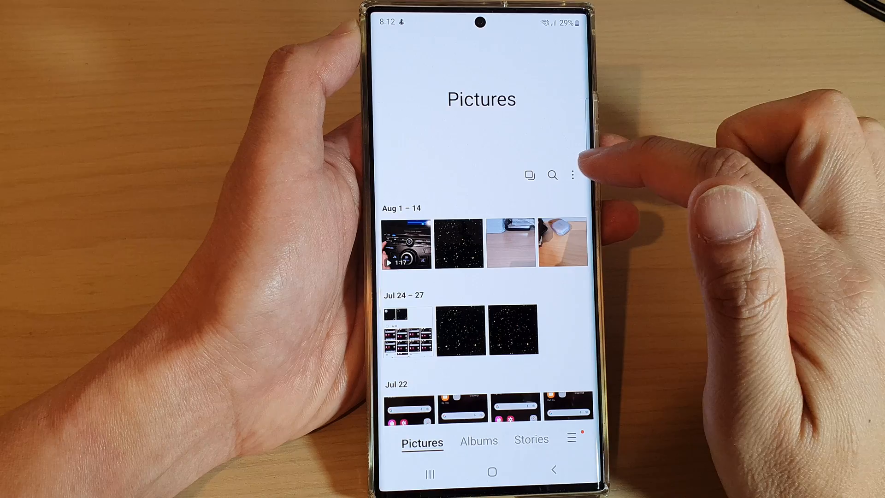
pyautogui.click(573, 174)
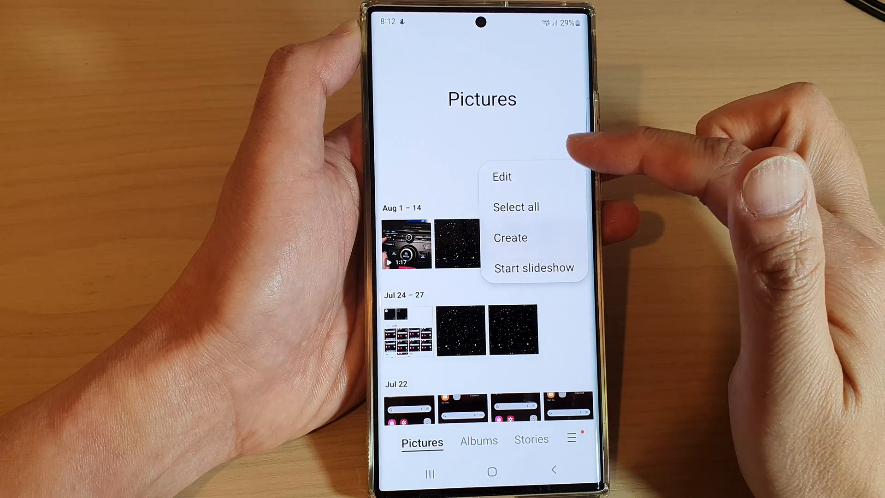
pyautogui.click(515, 206)
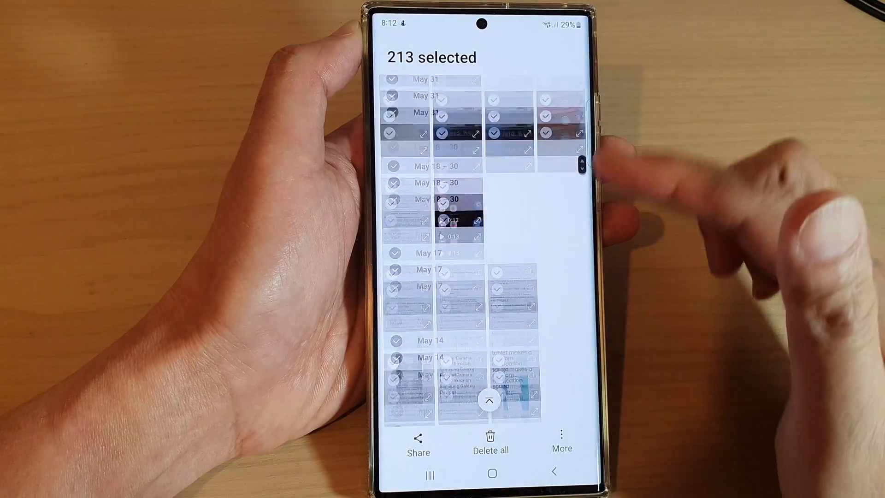
pyautogui.scroll(3)
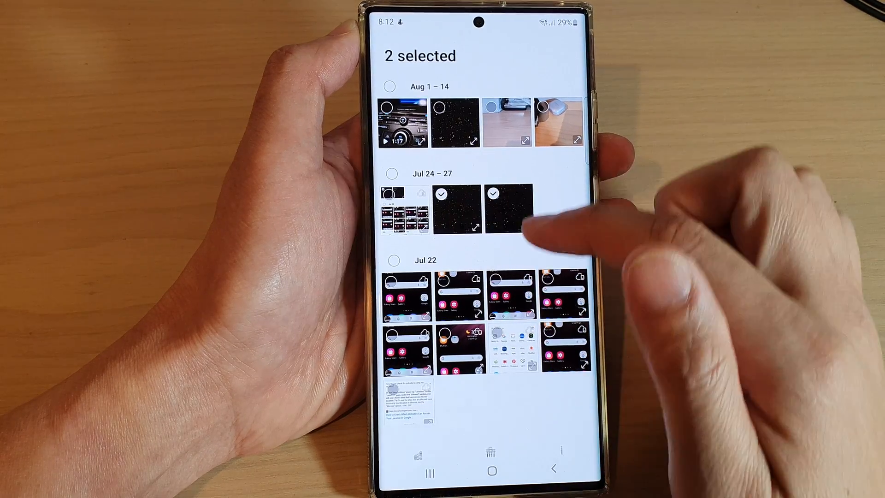
# Tick the Jul 14 group, leaving out the 1:21, 0:55 and 2:34 clips, for 19 items
pyautogui.scroll(-3)
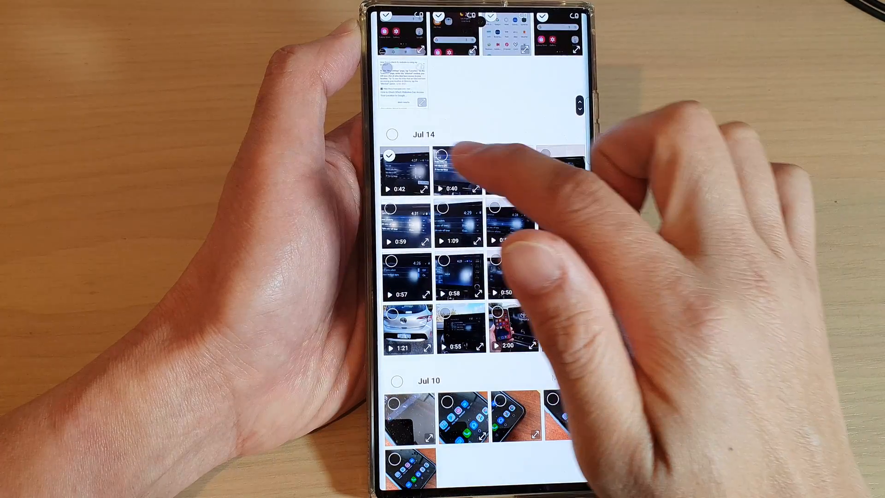
pyautogui.click(389, 134)
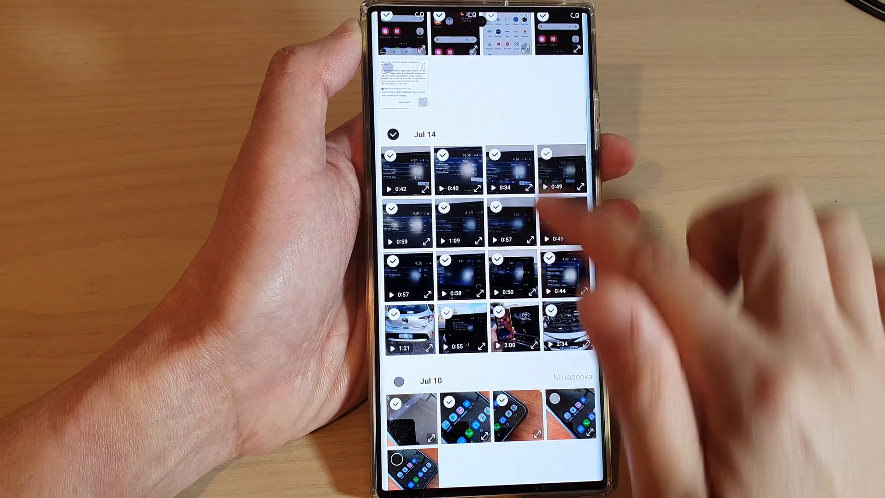
pyautogui.scroll(-3)
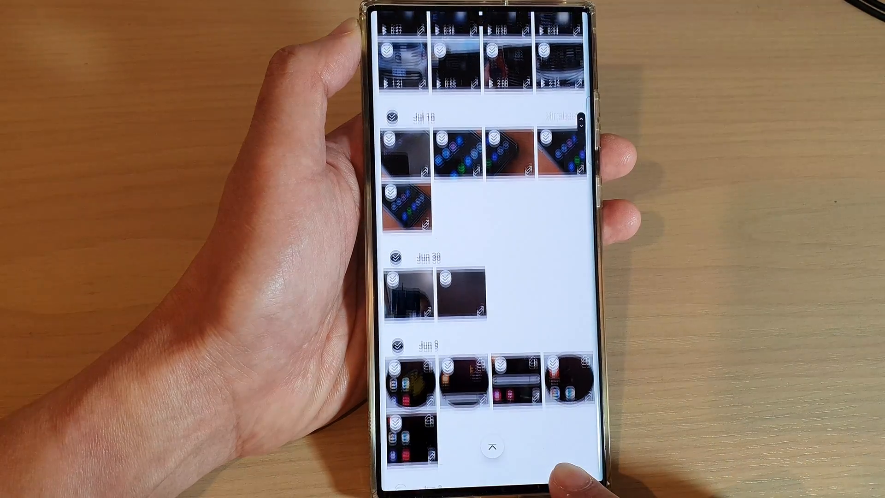
pyautogui.scroll(-3)
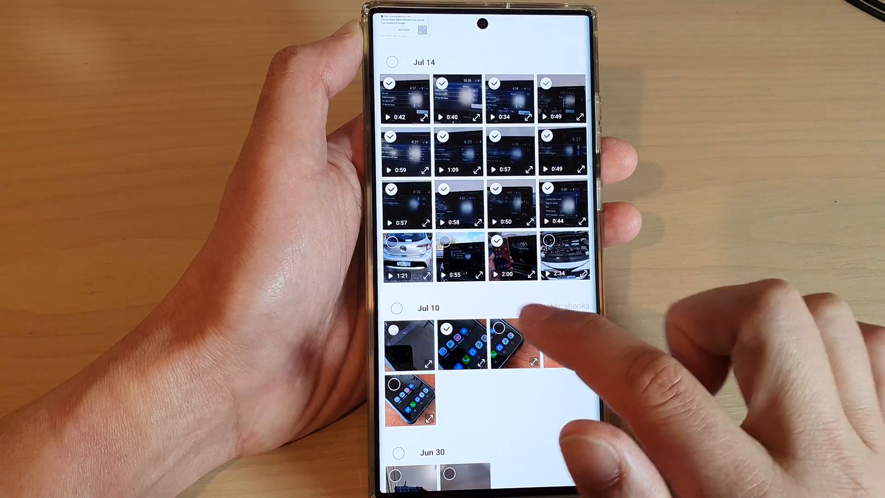
pyautogui.scroll(3)
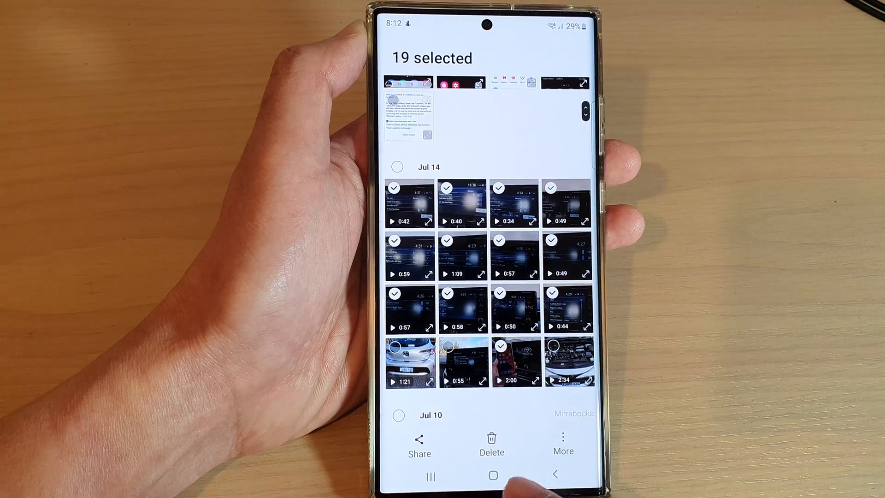
# Confirm Move to Trash for the 19 selected items, then return to the home screen
pyautogui.click(491, 445)
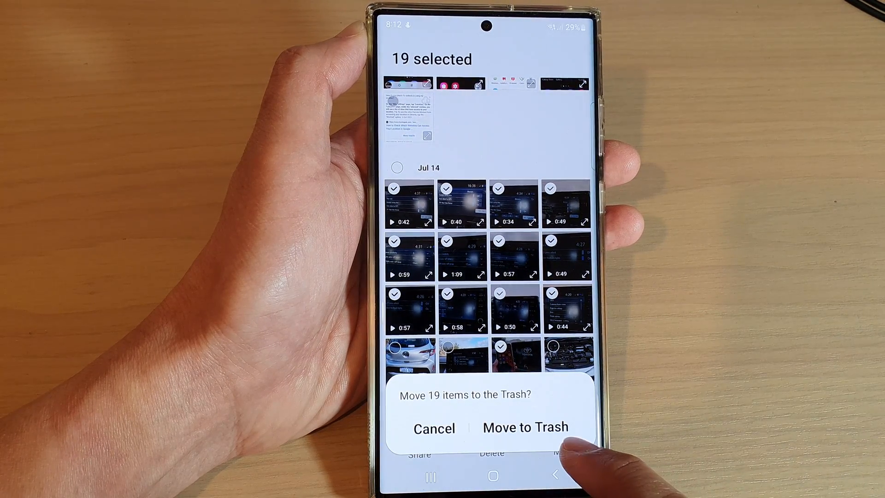
pyautogui.click(526, 426)
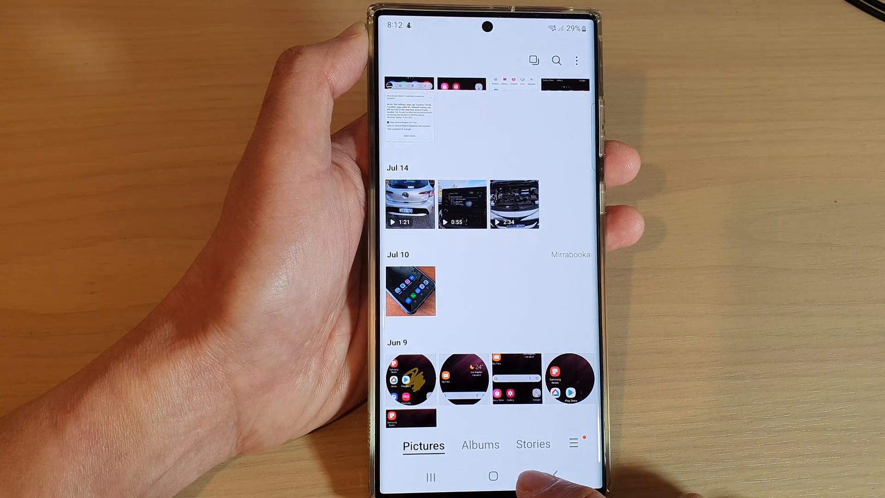
pyautogui.click(493, 476)
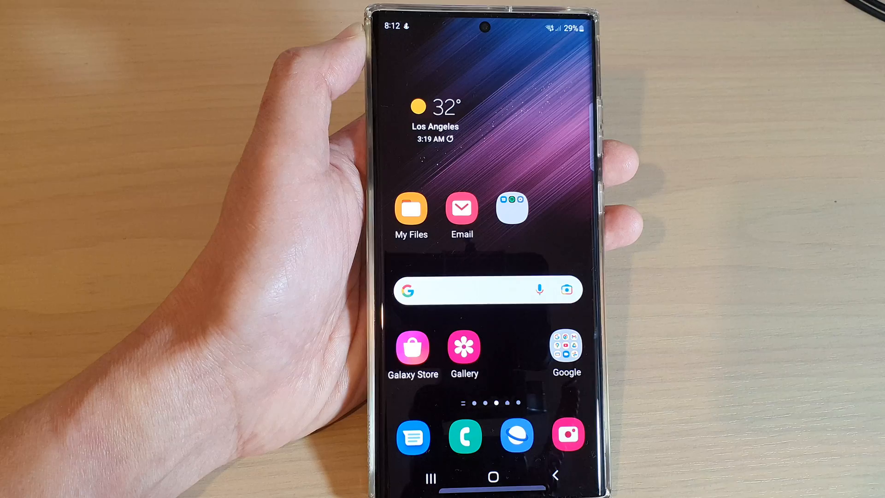